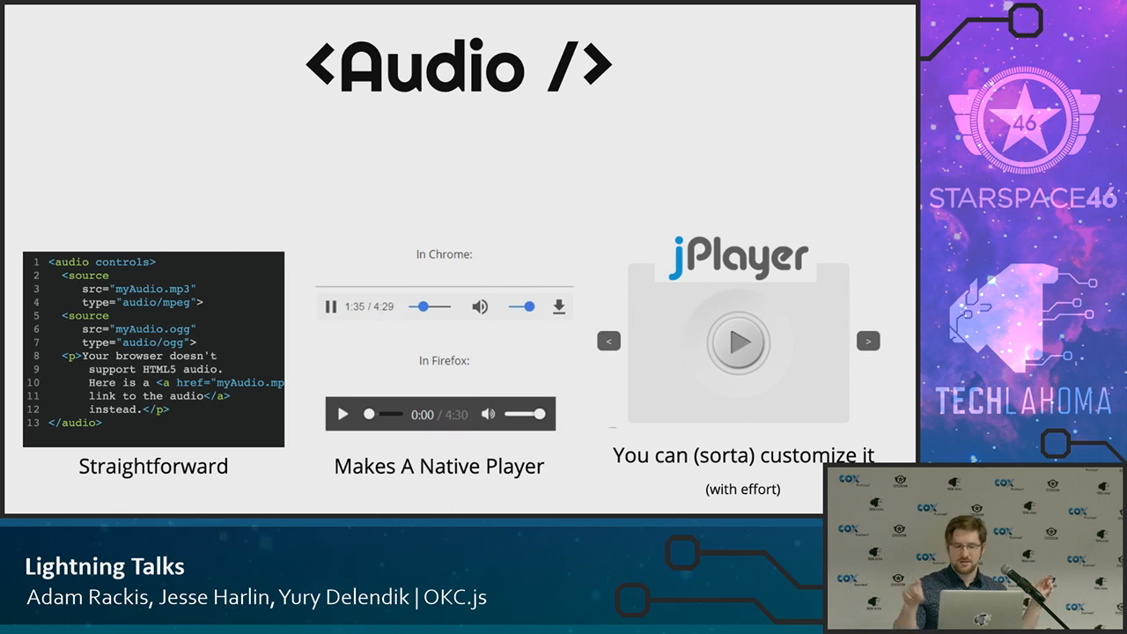
mouse_move(768, 138)
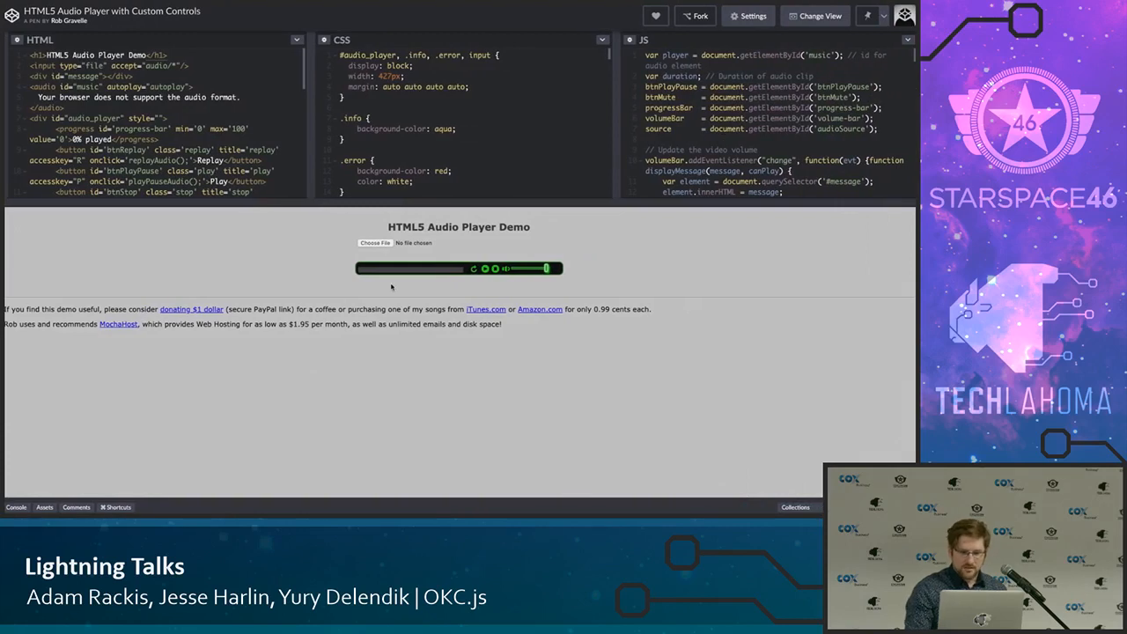
Load the MP3 file from the Desktop into the HTML5 Audio Player Demo
click(373, 243)
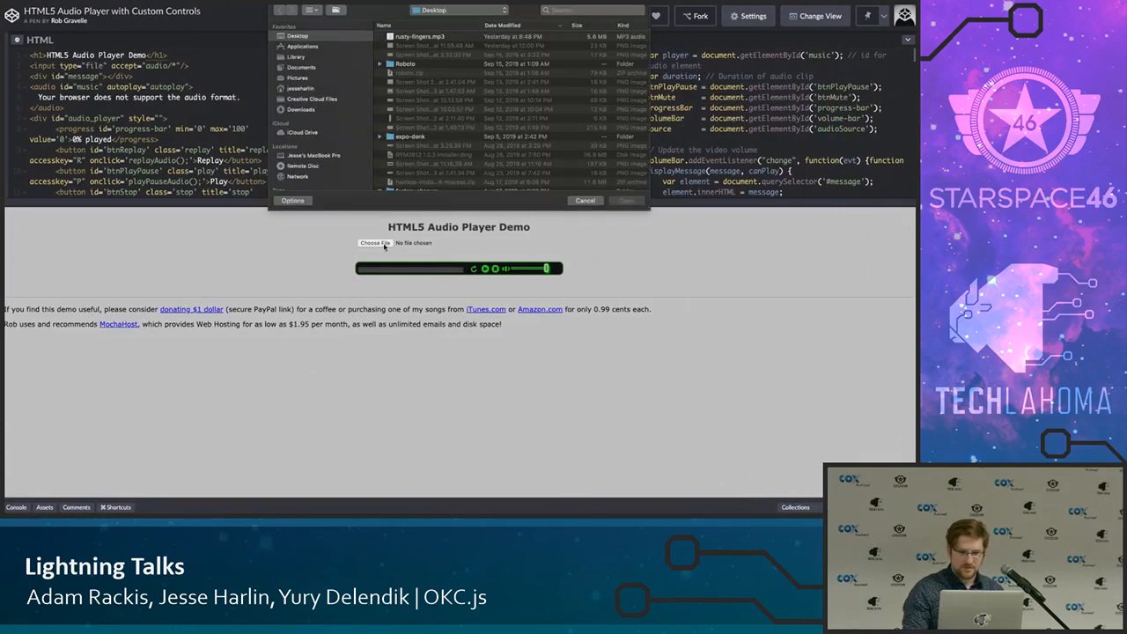
click(419, 35)
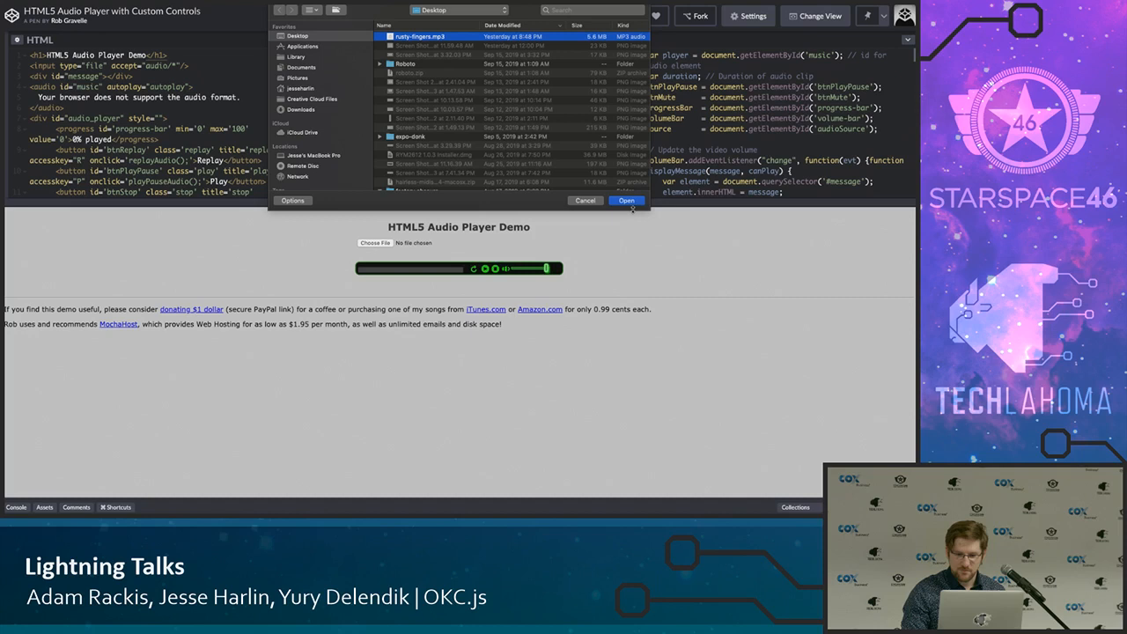
click(627, 200)
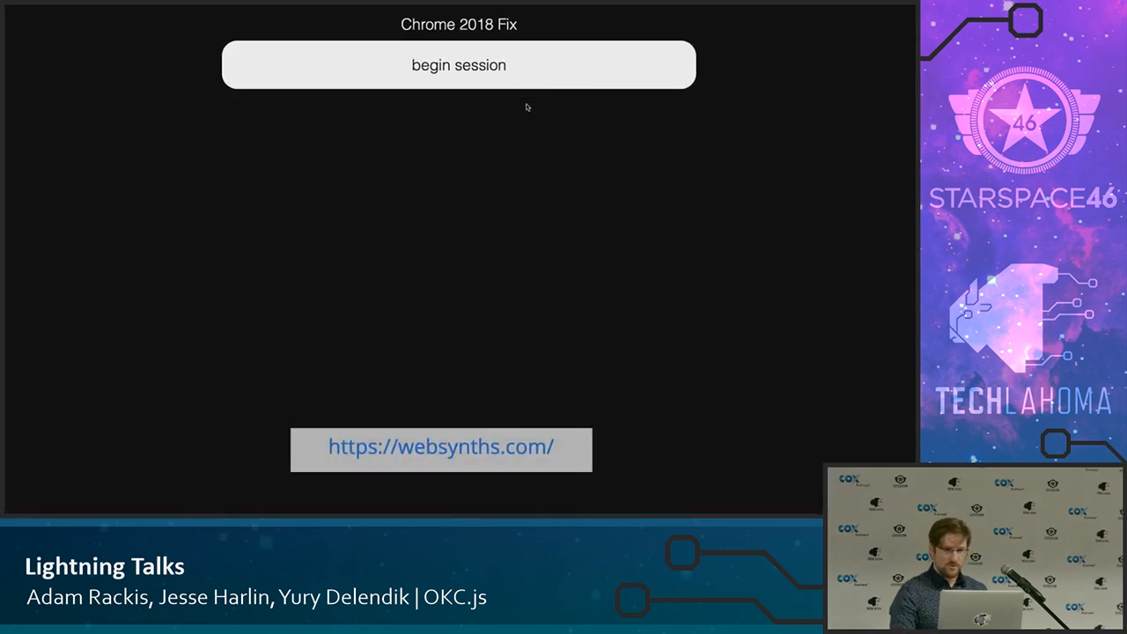
Advance from the Chrome 2018 Fix slide to the Solarbeat demo's start triangle
click(458, 64)
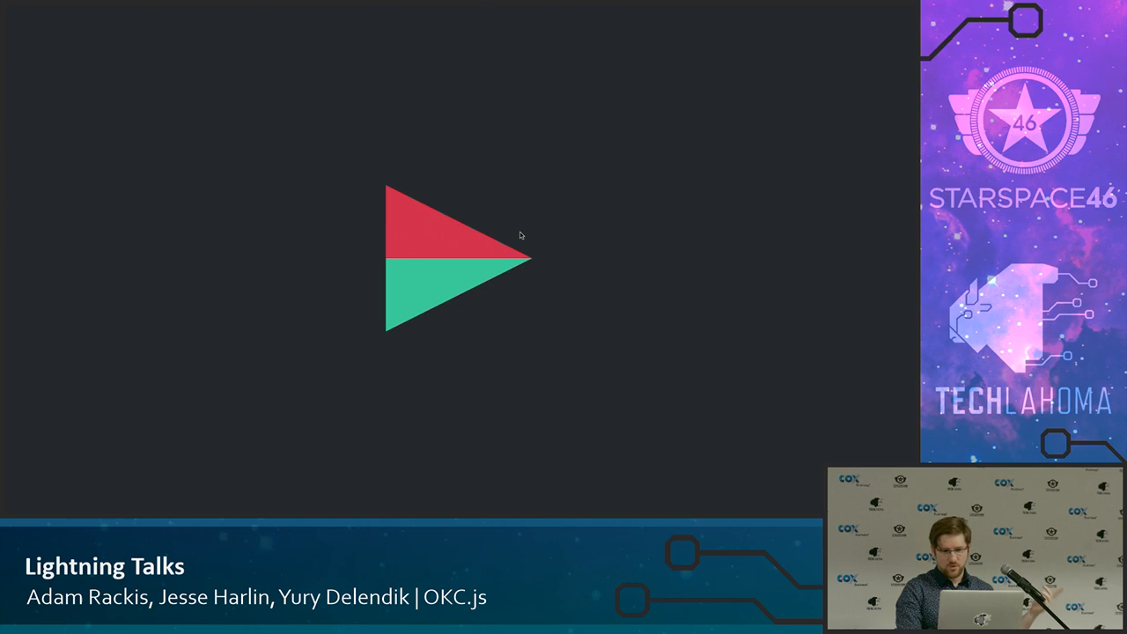
Start Solarbeat so the planets orbit and interact with the orbit area as year counters climb
click(440, 261)
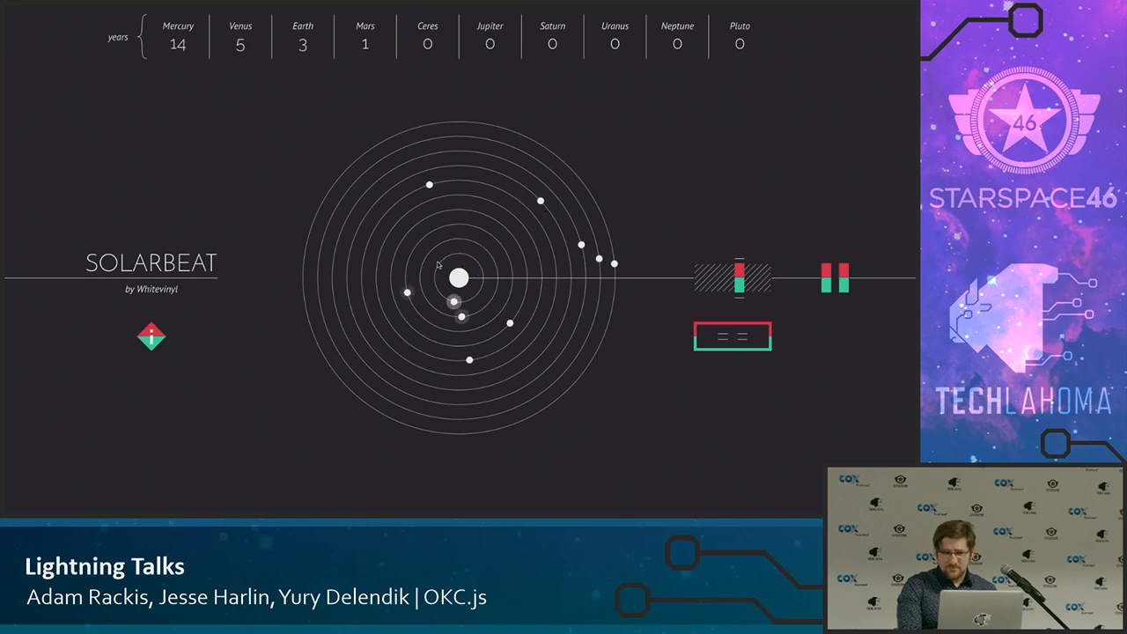
click(732, 336)
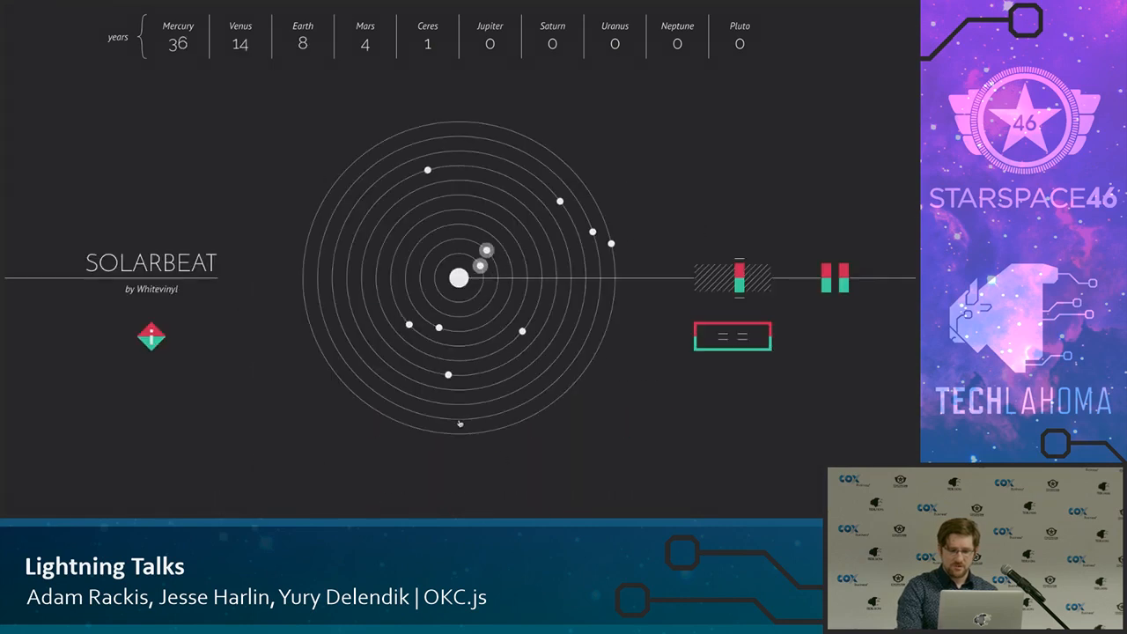
click(838, 278)
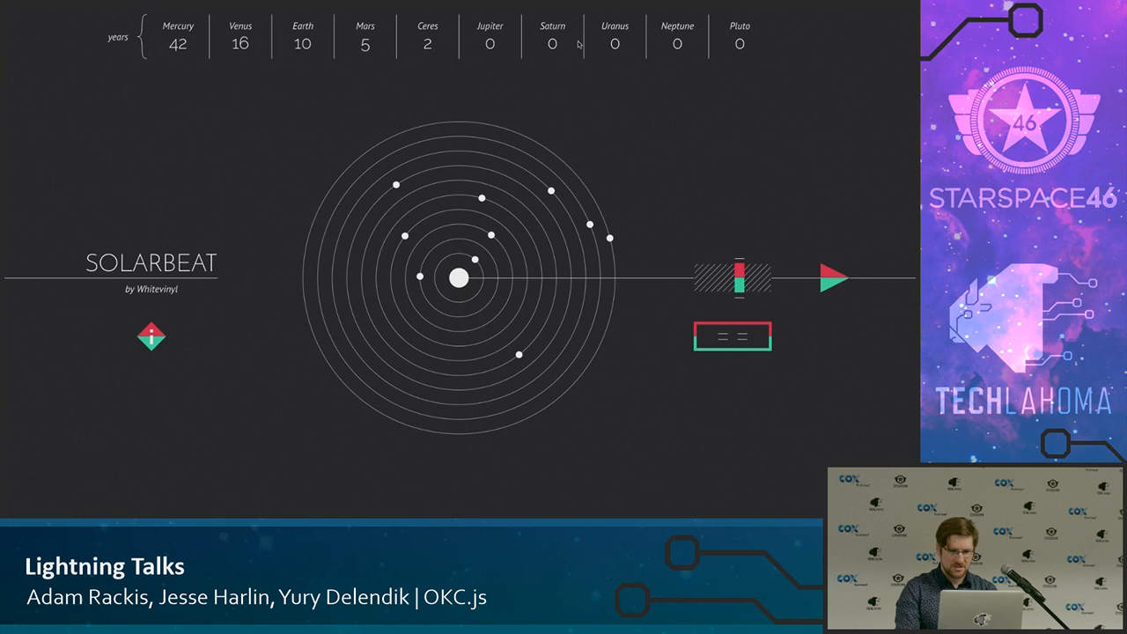
mouse_move(157, 147)
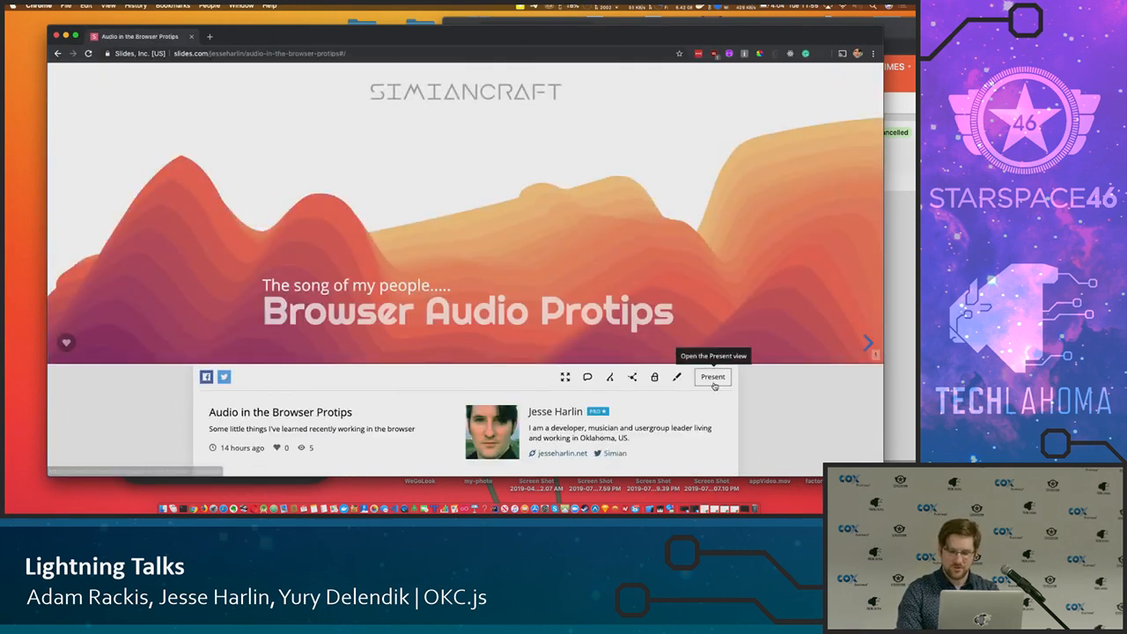
Dismiss the presentation controls and advance to the 'Use Howler.js for Playback' slide
click(711, 376)
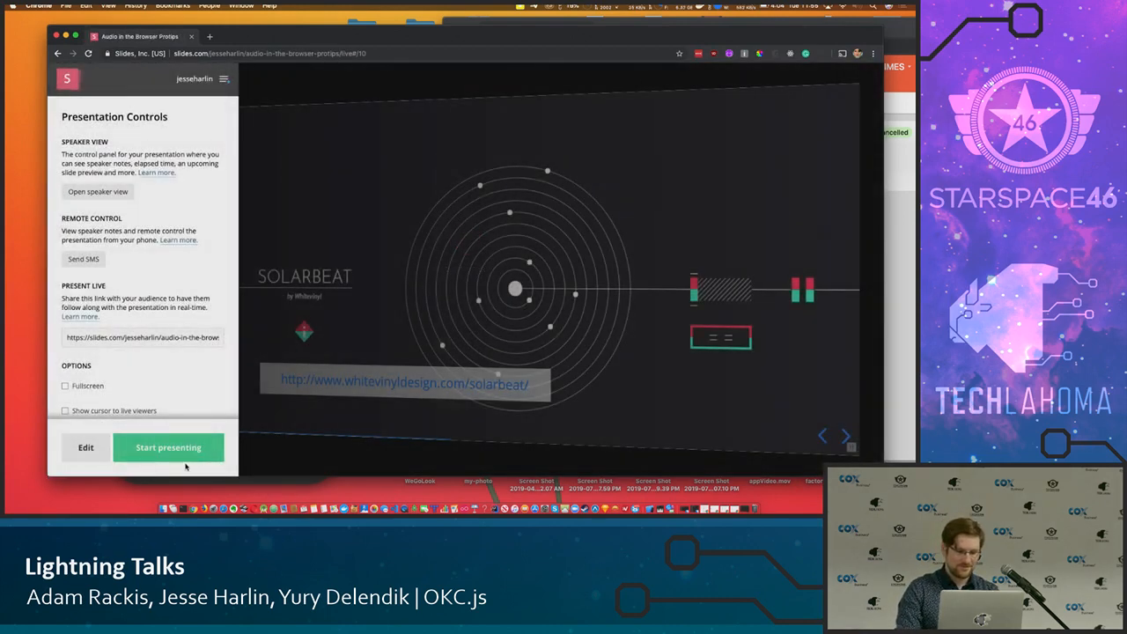
click(169, 447)
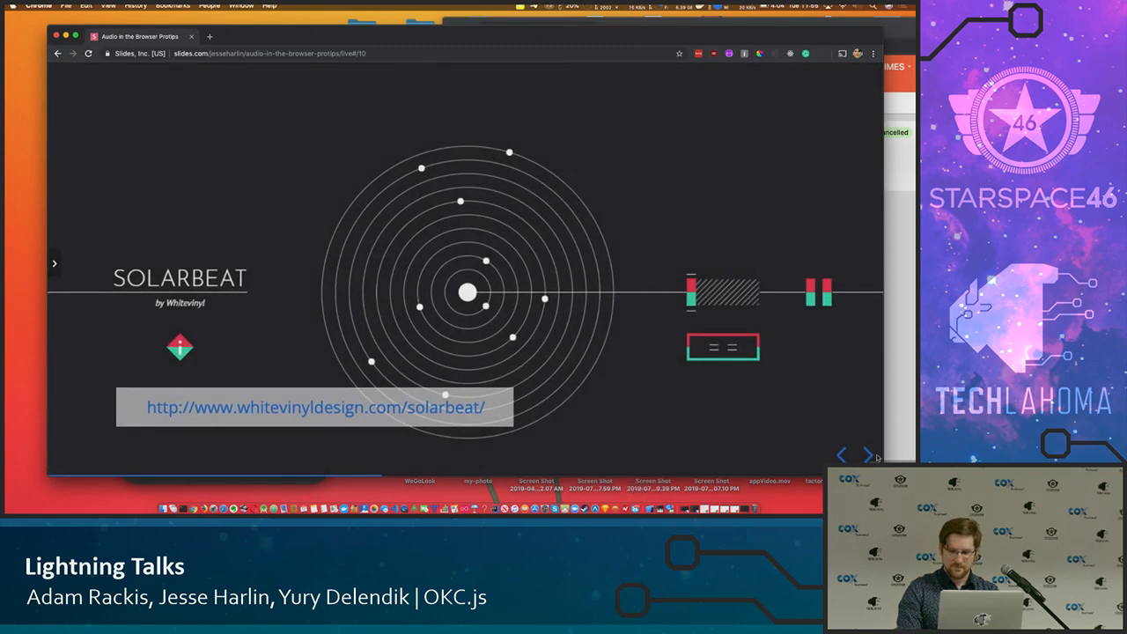
click(866, 455)
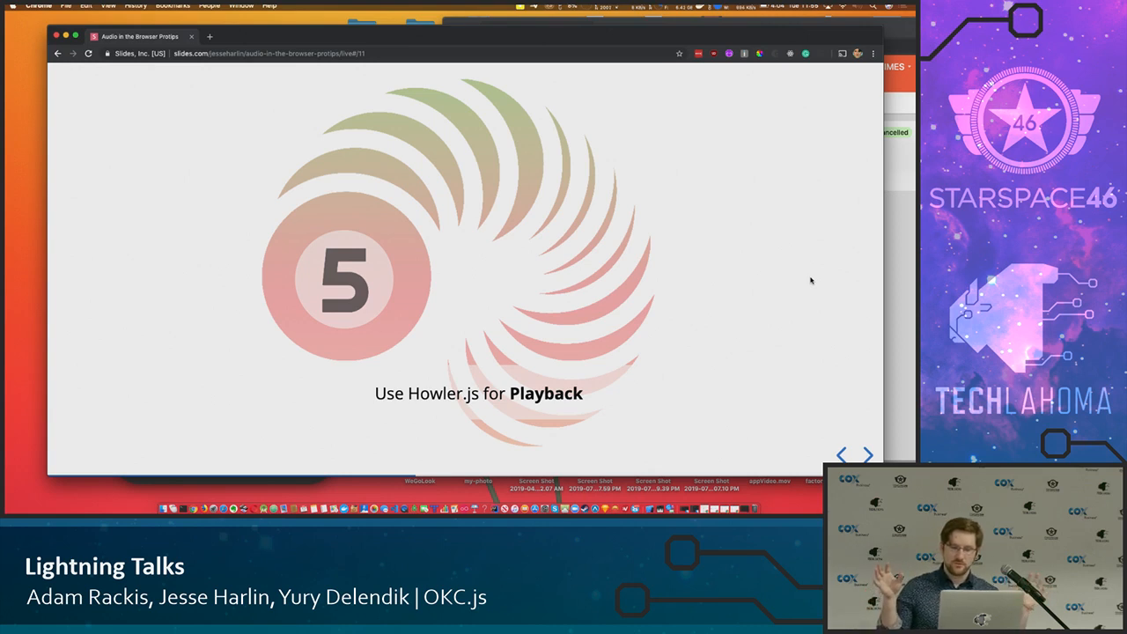
mouse_move(837, 342)
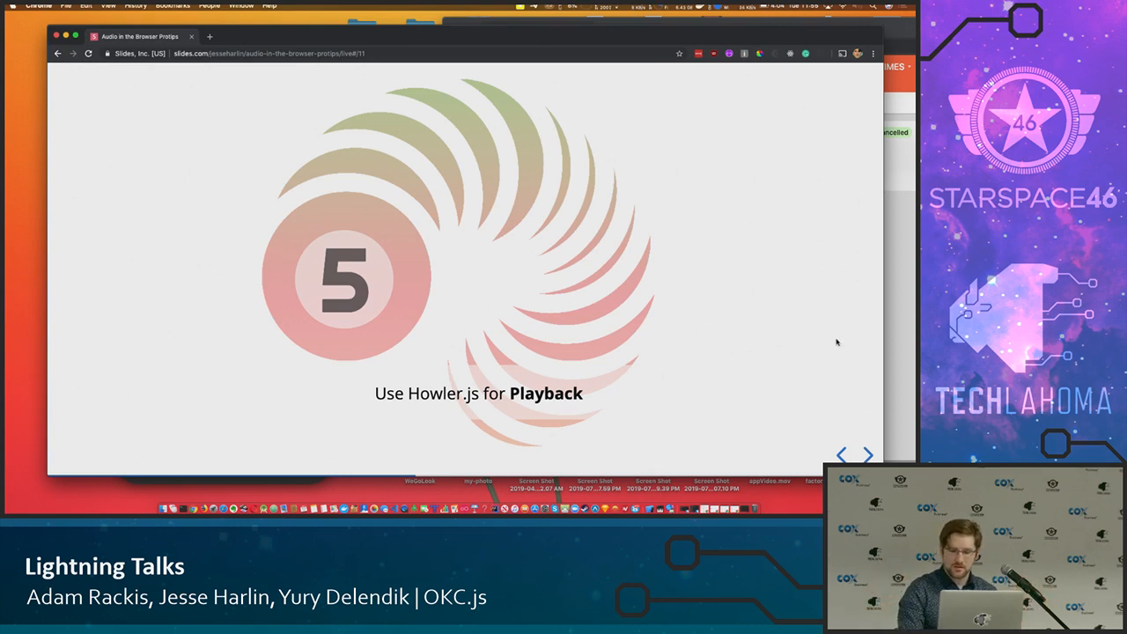
mouse_move(108, 44)
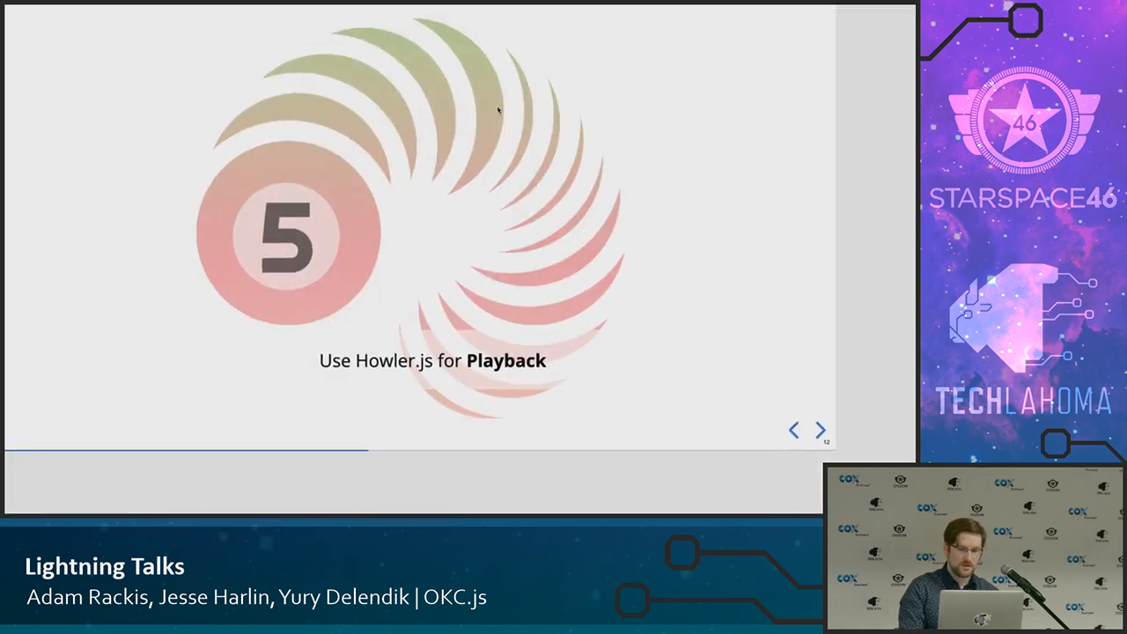
Advance to the Audio Sprite Visual demo showing the sectioned sprite waveform
click(818, 430)
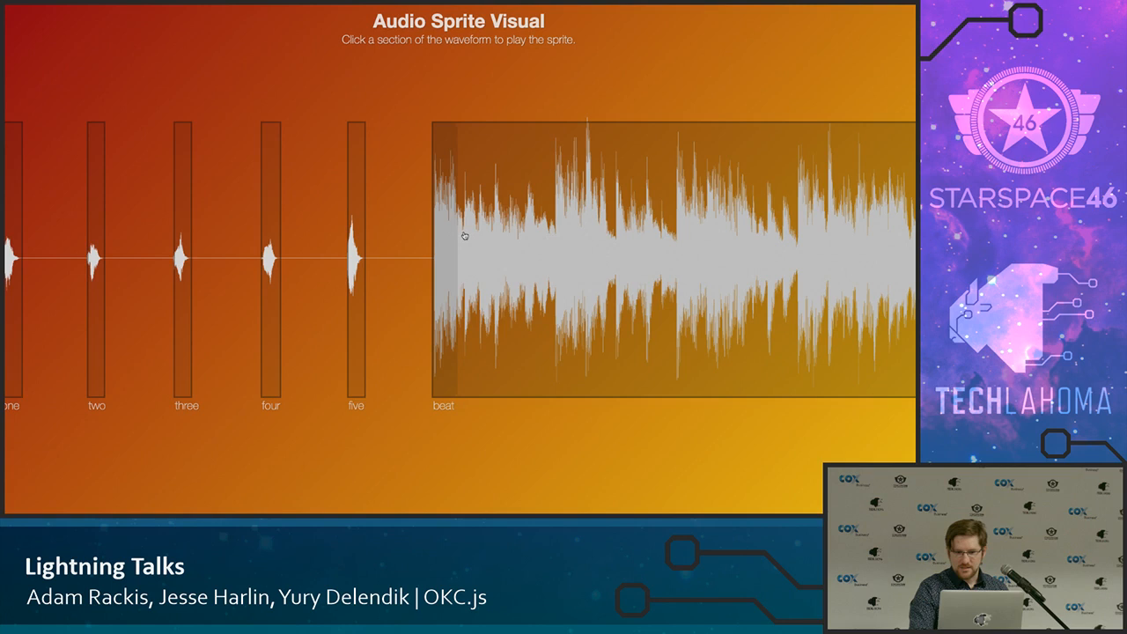
Play the 'beat' and 'two' sections of the audio sprite from the waveform
click(356, 260)
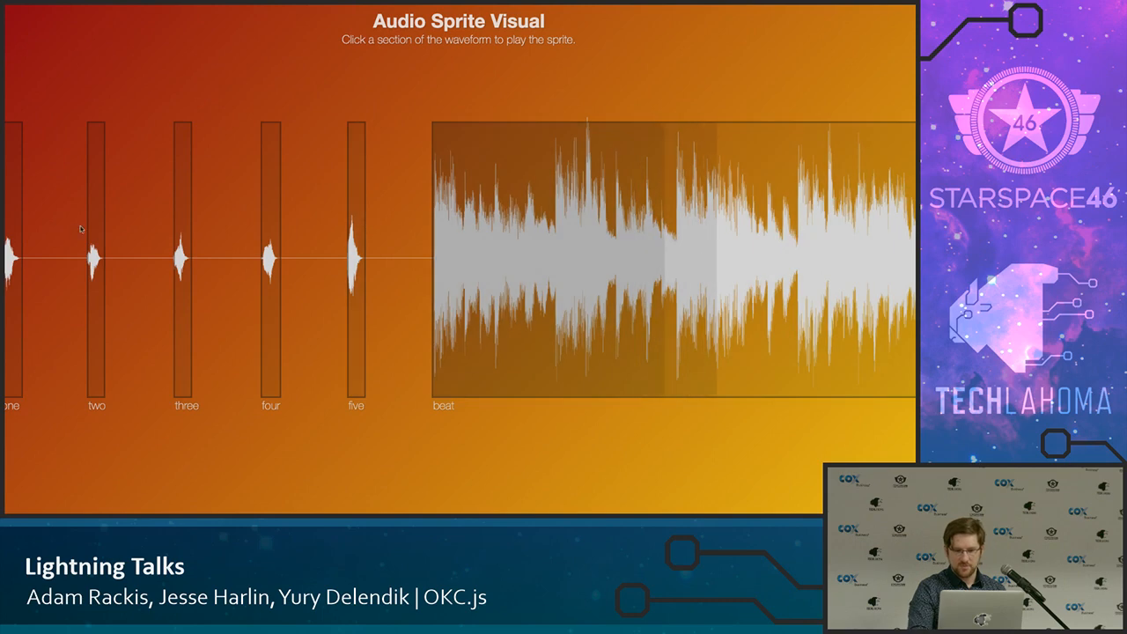
click(641, 246)
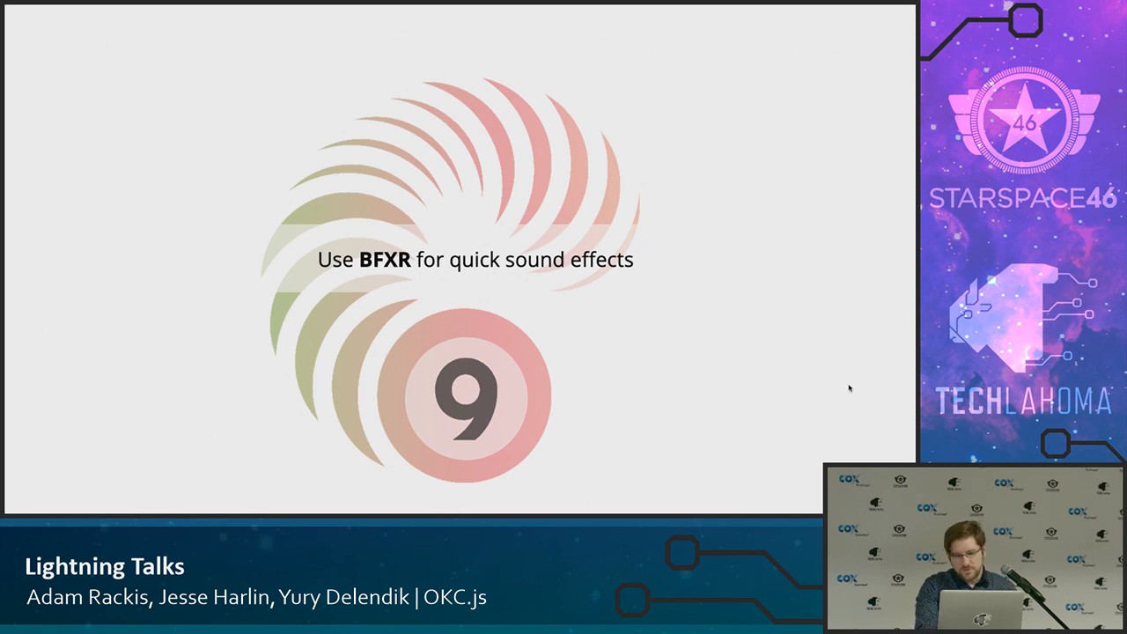
Advance to the Phaser demo slide and start the game so the pixel-art mech scene appears
key(Right)
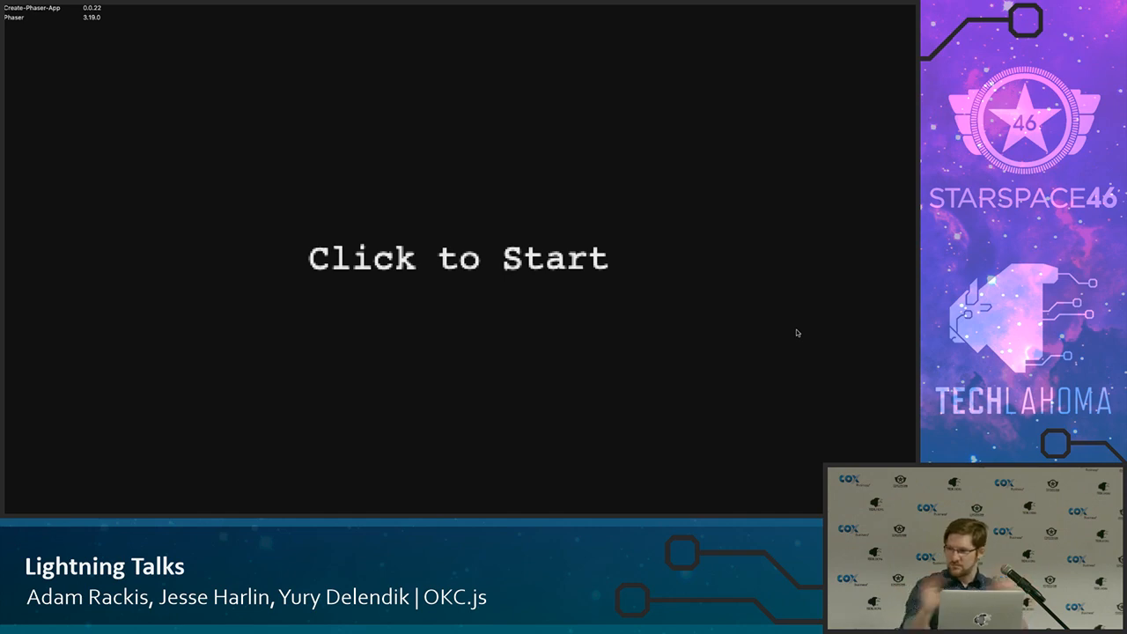
click(458, 257)
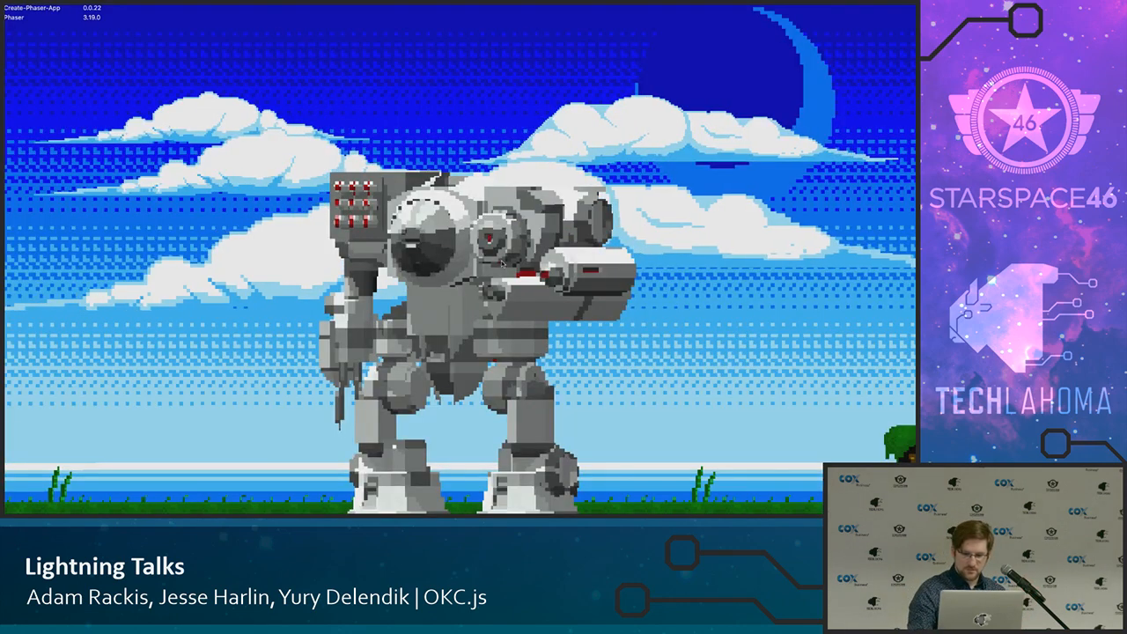